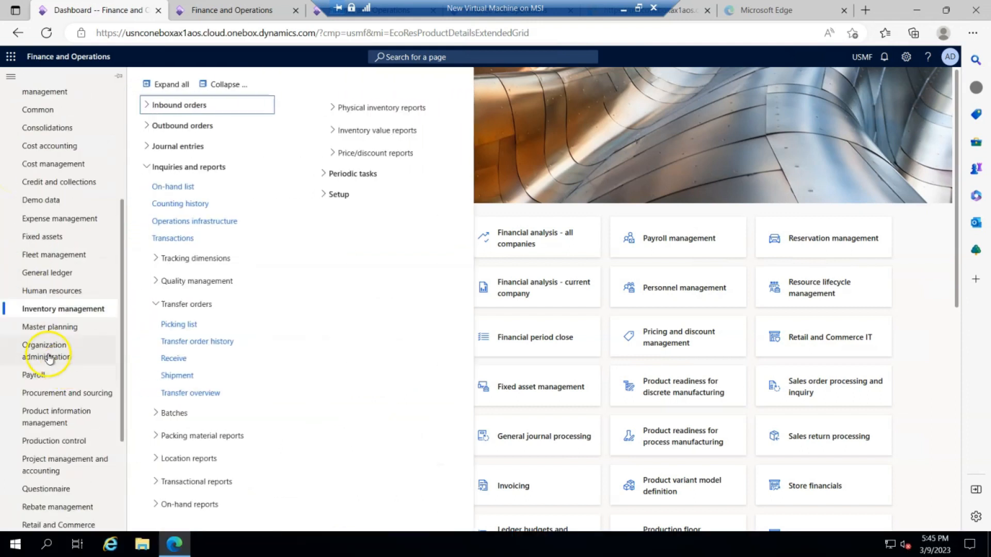
# - Go to Product information management and open the Released products list
pyautogui.scroll(-3)
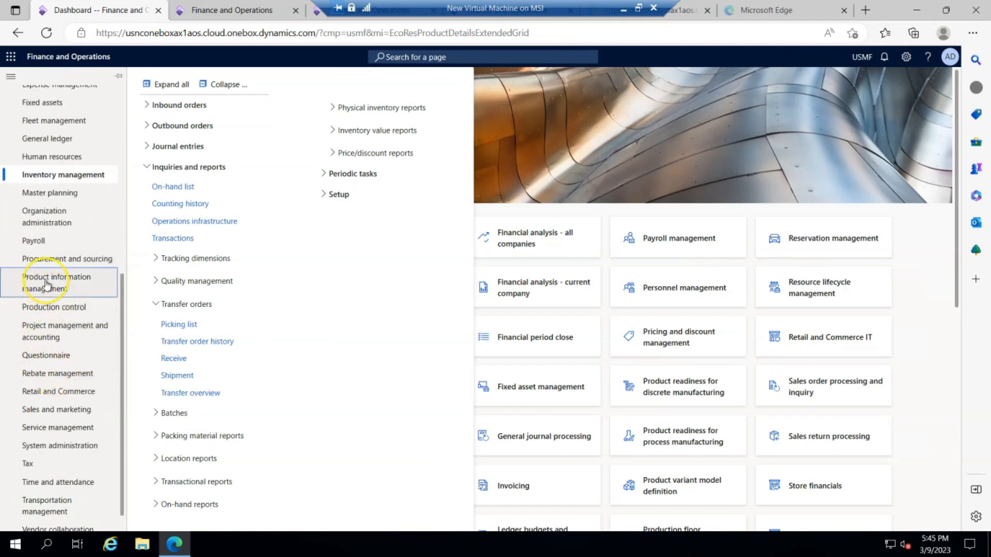
pyautogui.click(57, 282)
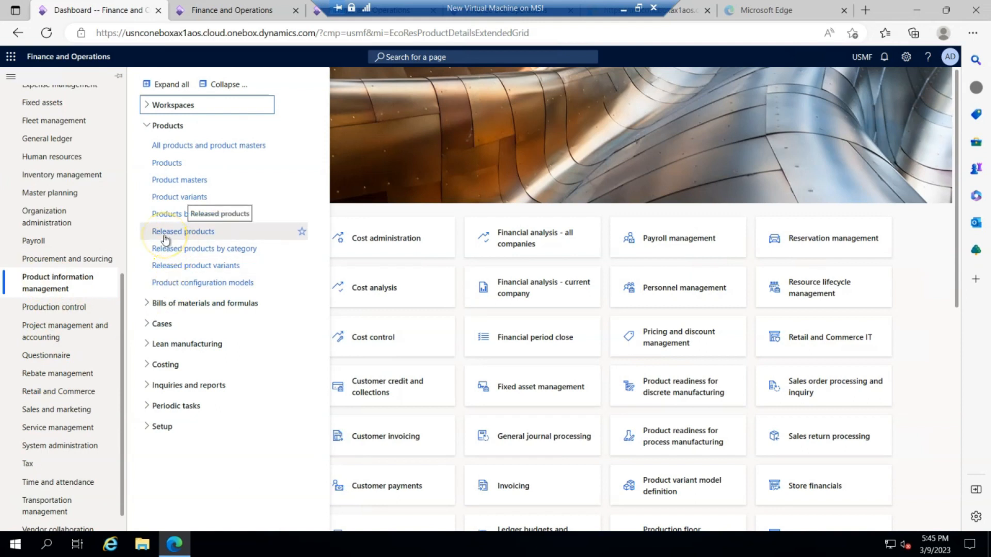
pyautogui.click(182, 231)
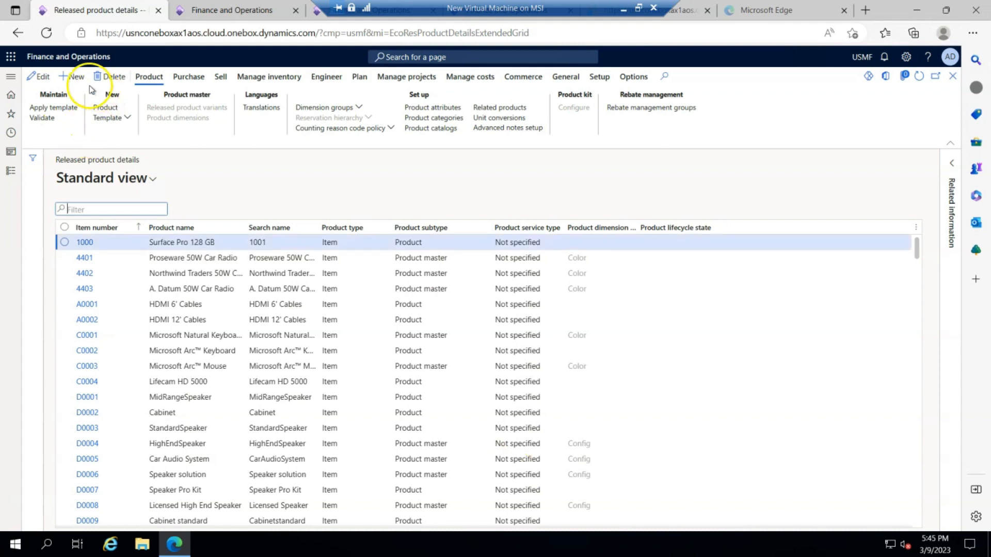
# - Create released product DD0006 'Direct Delivery Item' in item group Audio, priced 200
pyautogui.click(75, 77)
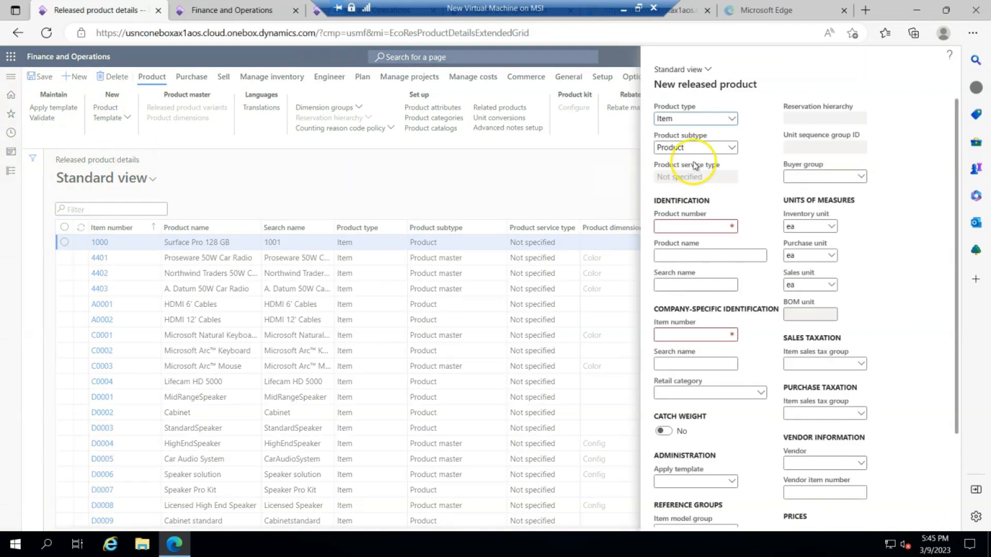
pyautogui.click(695, 226)
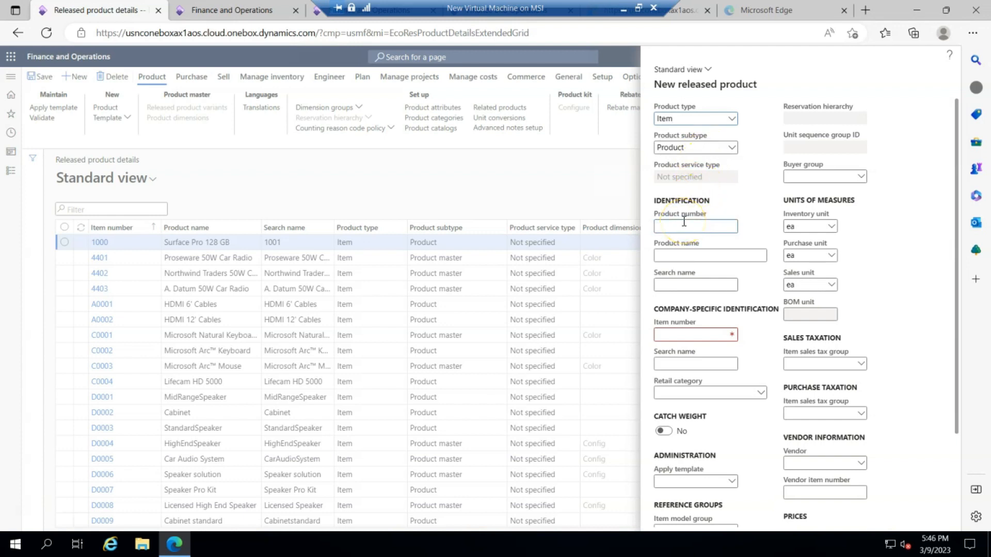
pyautogui.write('DD0006')
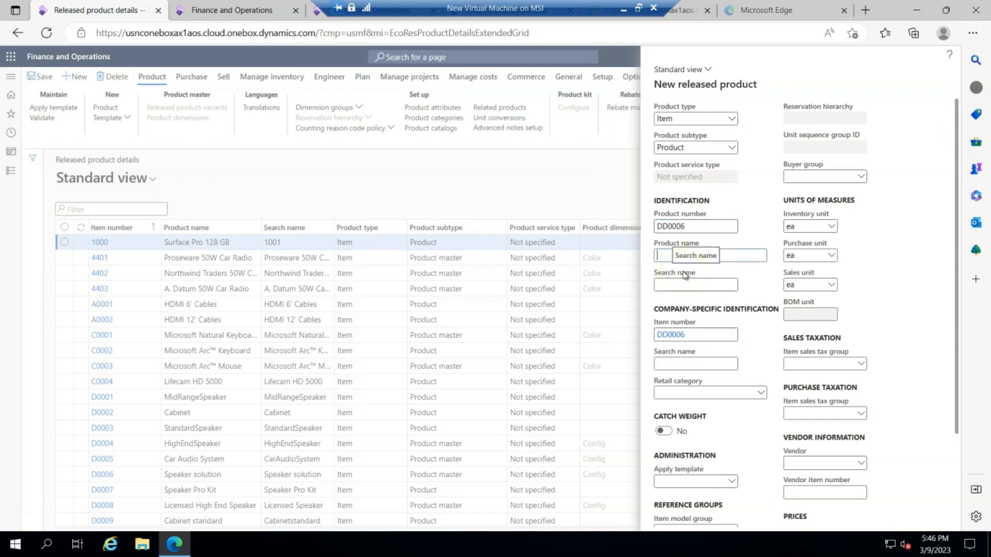
pyautogui.write('D')
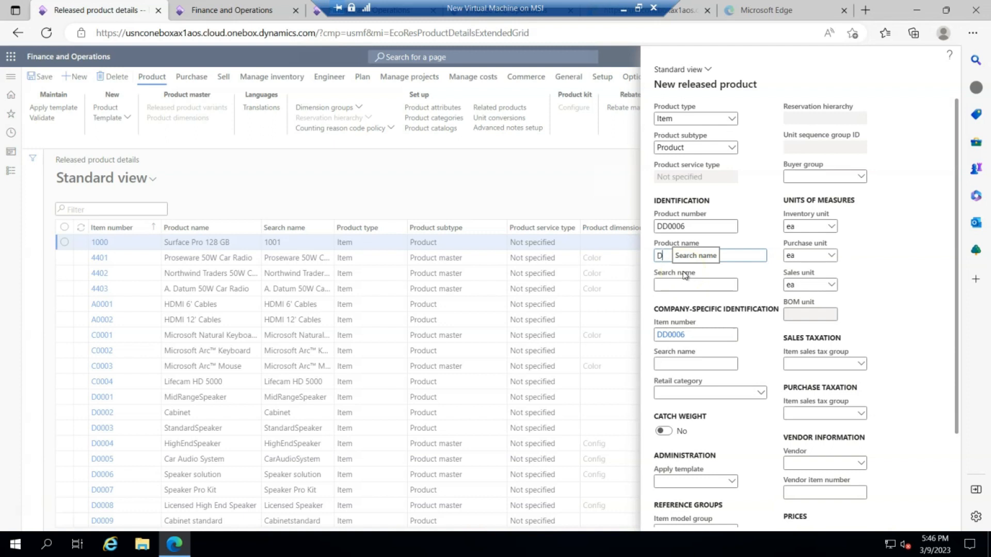
pyautogui.write('irect Delivery Item')
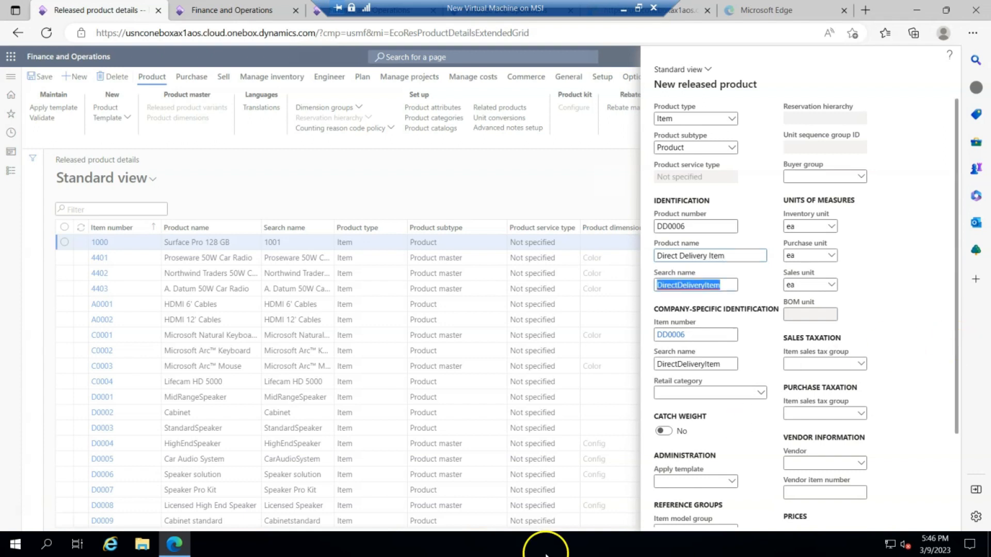
pyautogui.click(731, 415)
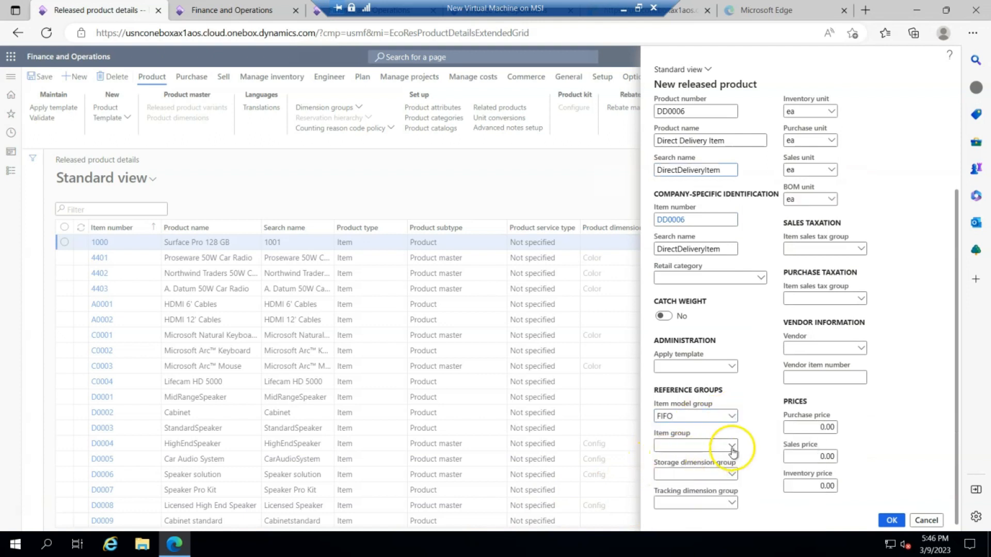
pyautogui.write('Audio')
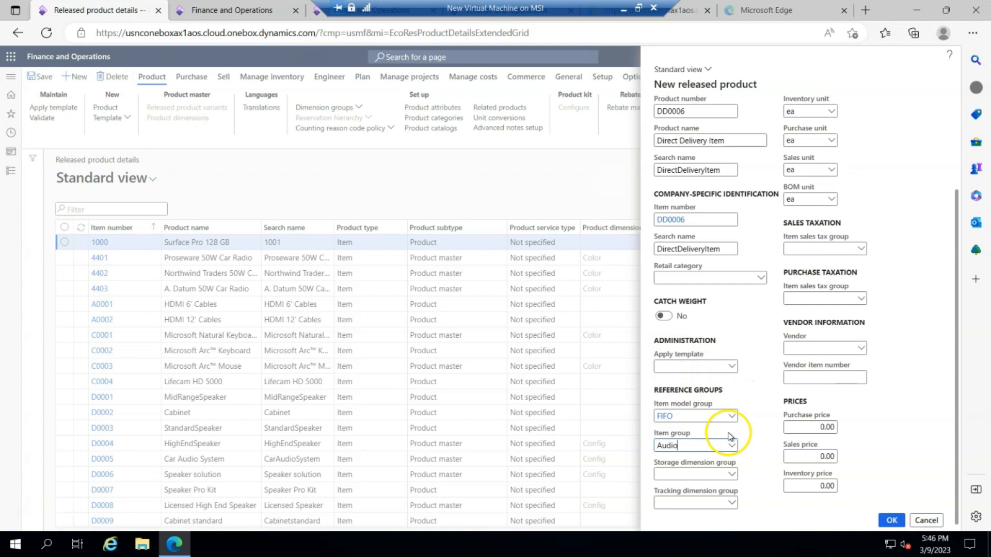
pyautogui.click(731, 367)
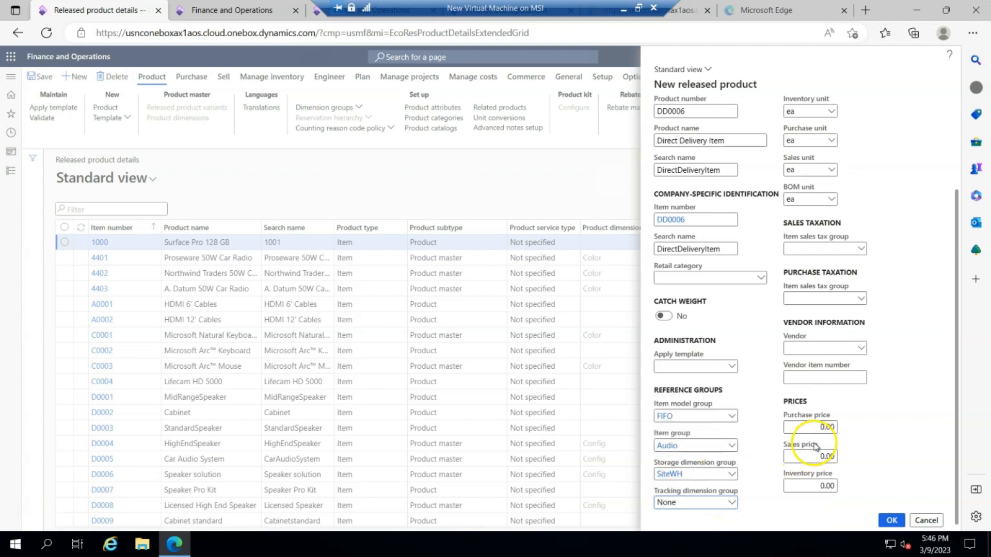
pyautogui.write('20')
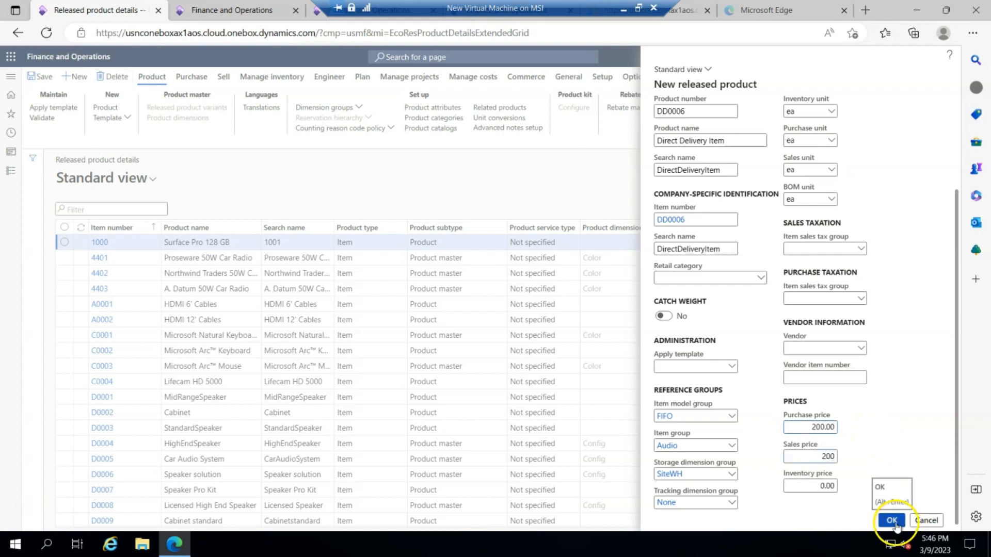
pyautogui.click(891, 520)
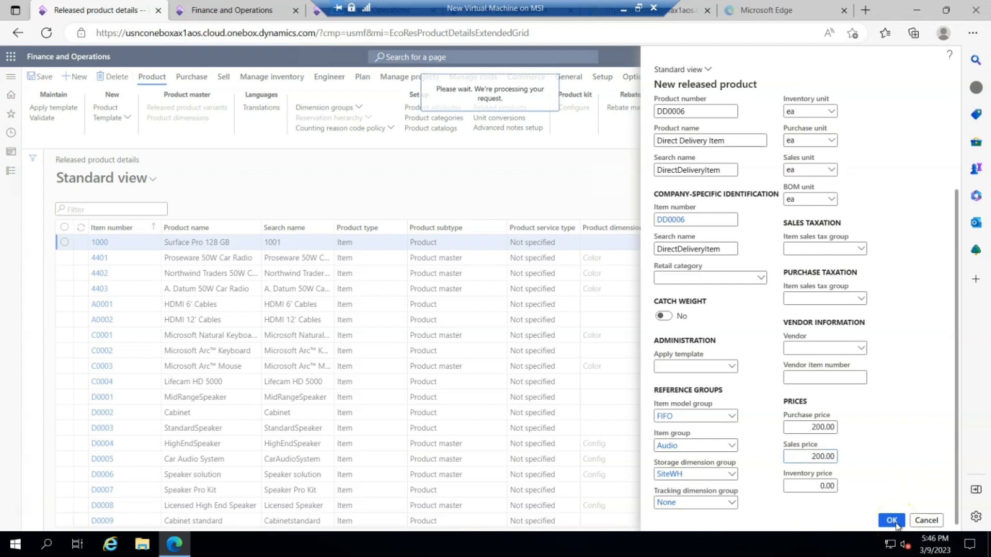
pyautogui.click(890, 520)
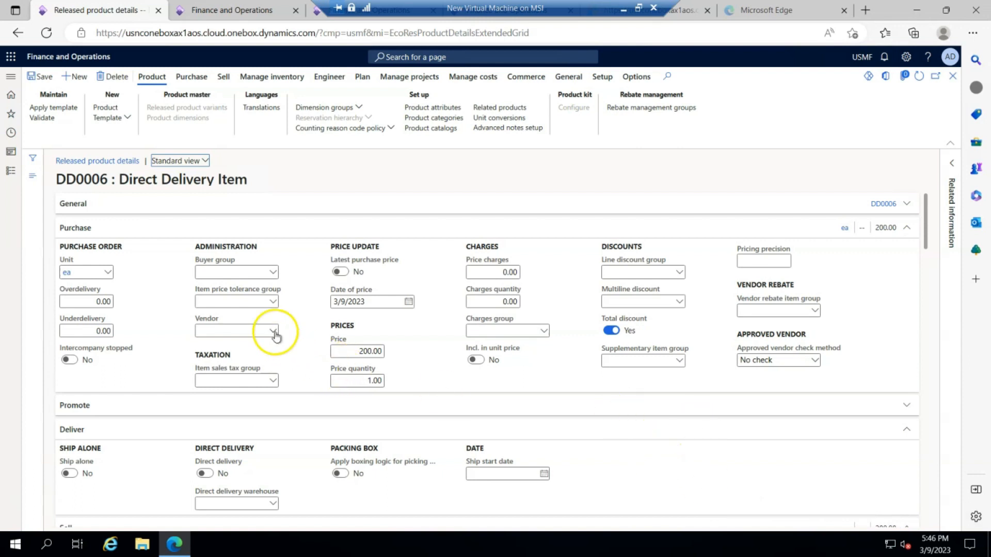
# - Give DD0006 vendor 1002 and enable direct delivery with a delivery warehouse
pyautogui.click(272, 330)
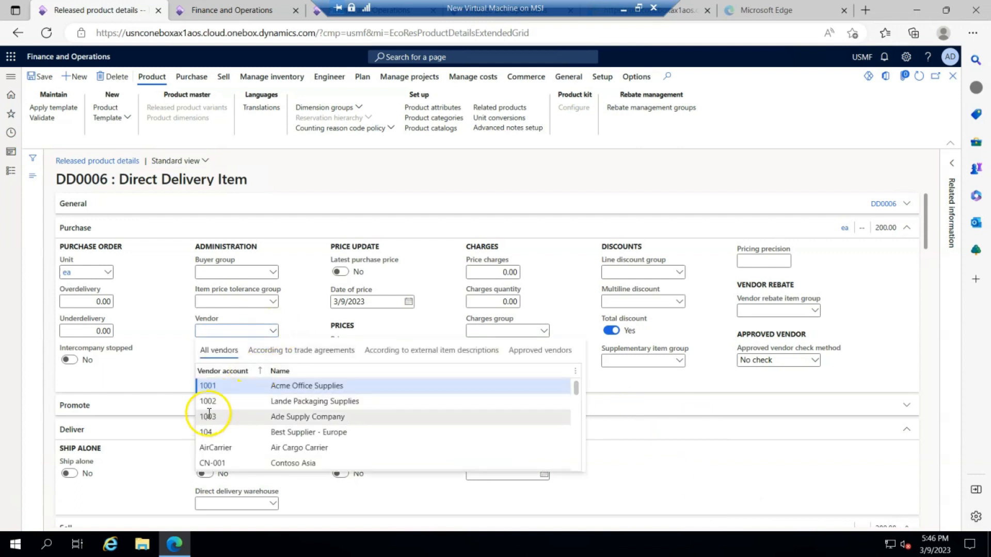
pyautogui.click(208, 400)
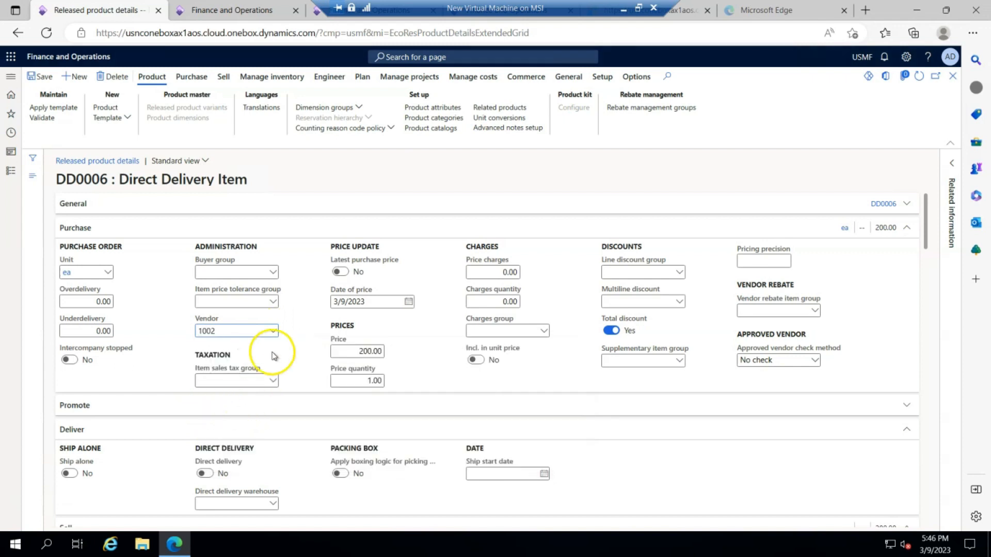
pyautogui.scroll(-3)
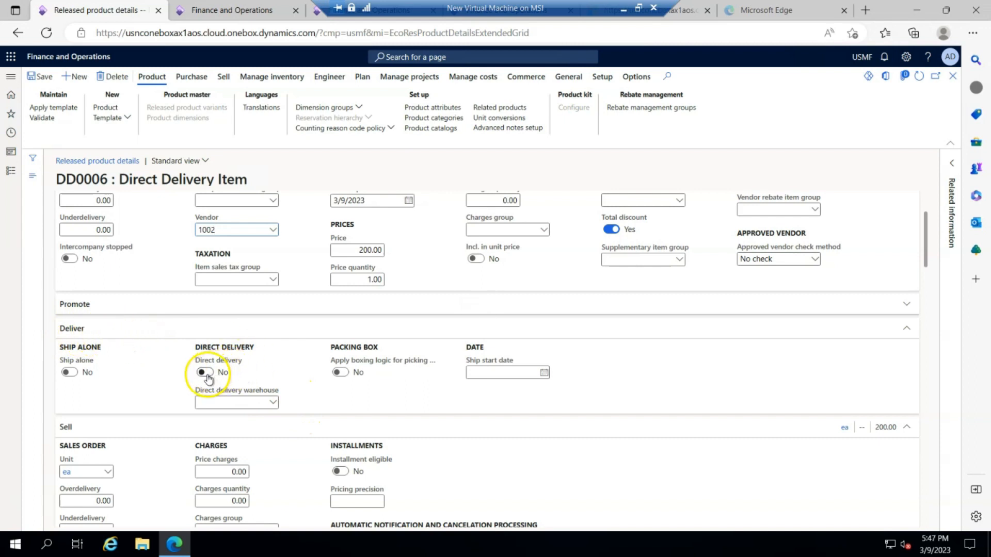
pyautogui.click(205, 372)
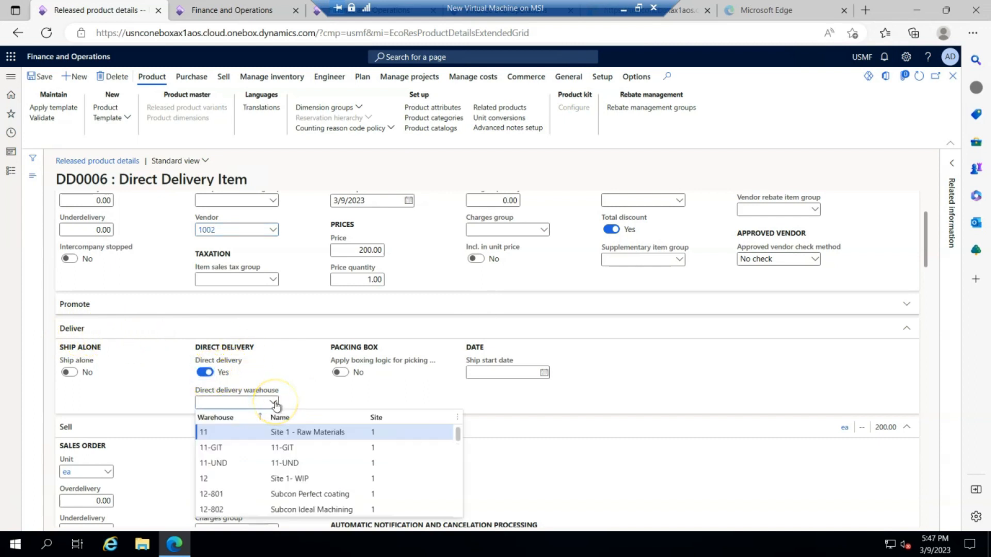
pyautogui.click(203, 433)
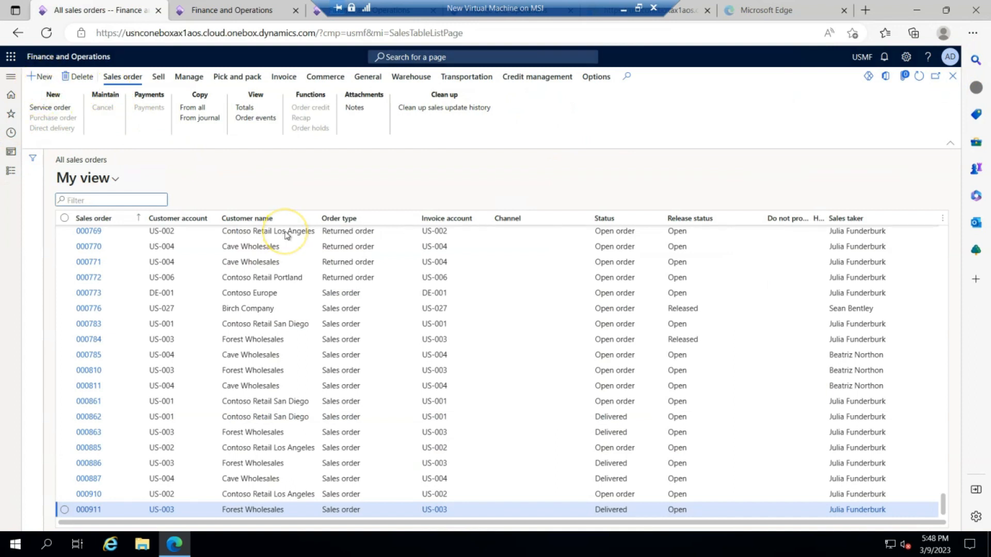
# - Create a new sales order for customer US-002, Contoso Retail Los Angeles
pyautogui.click(38, 76)
pyautogui.write('US-002')
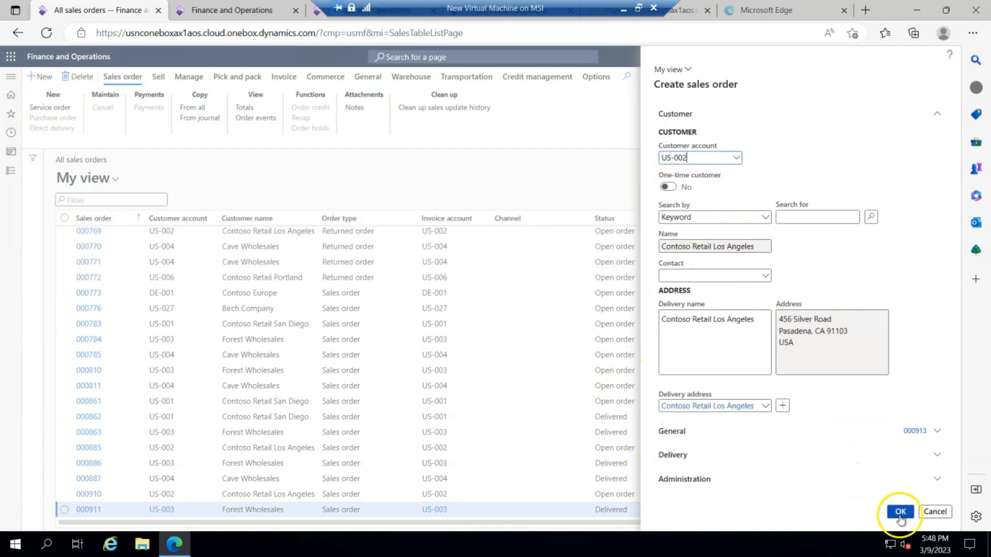
pyautogui.click(899, 511)
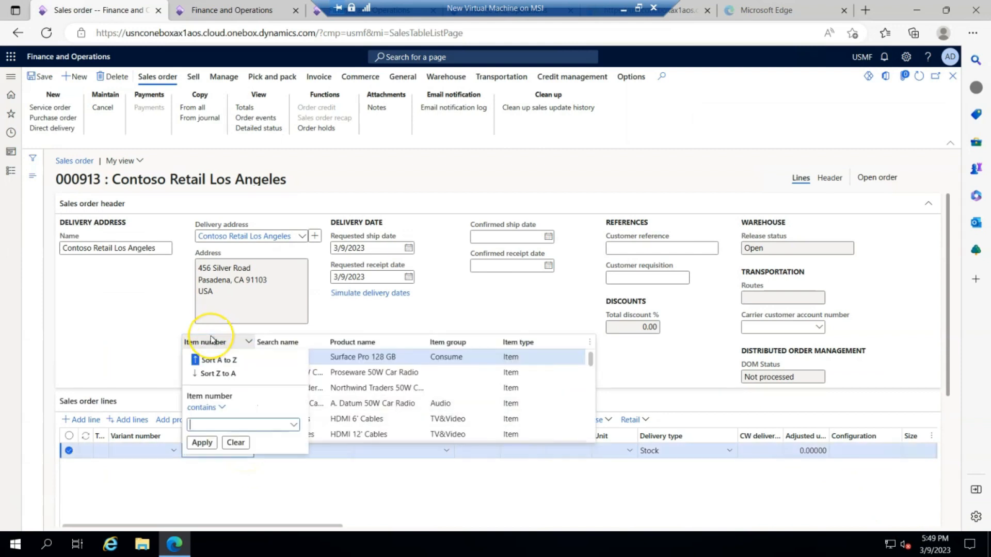
# - Add a direct-delivery order line for item DD0006 with quantity 2
pyautogui.click(202, 443)
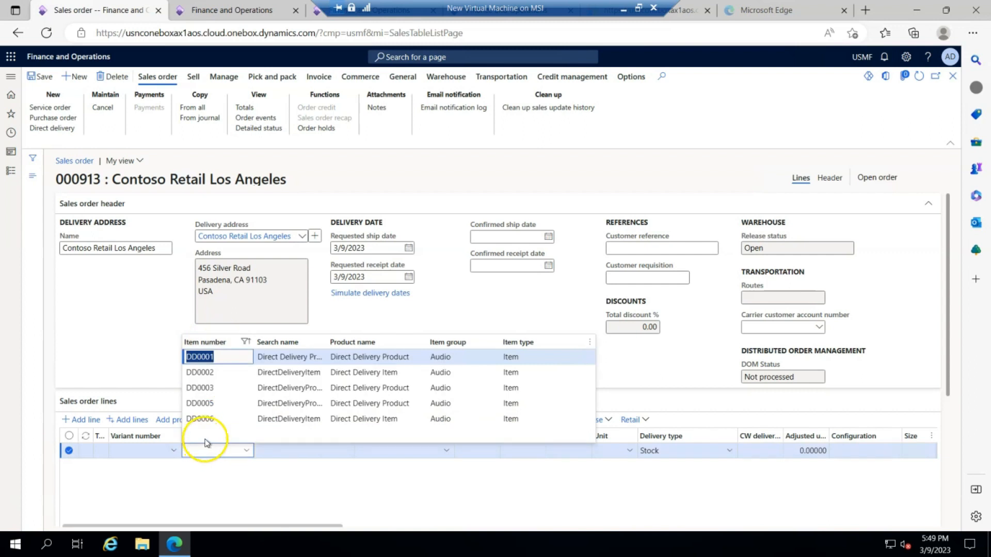
pyautogui.click(200, 419)
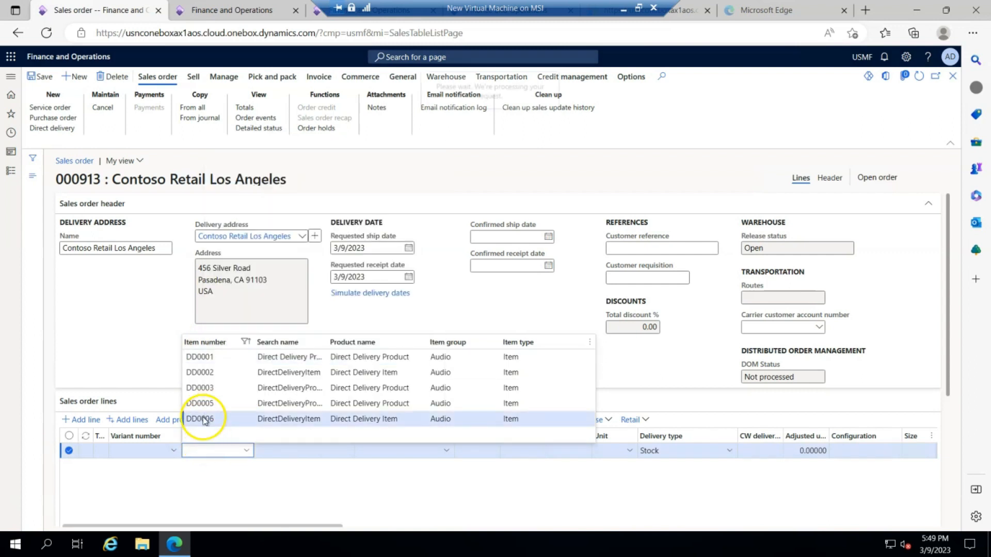
pyautogui.click(200, 419)
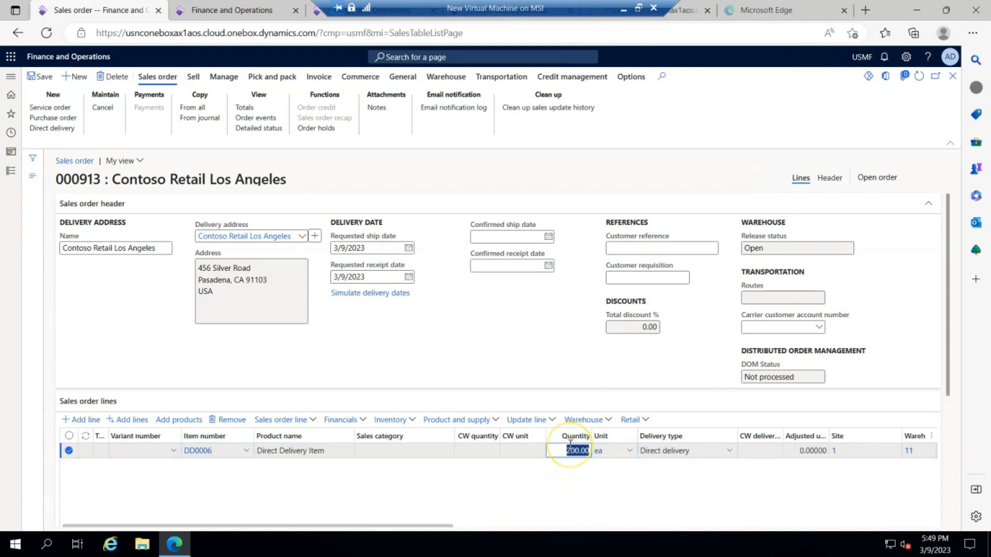
pyautogui.write('2.00')
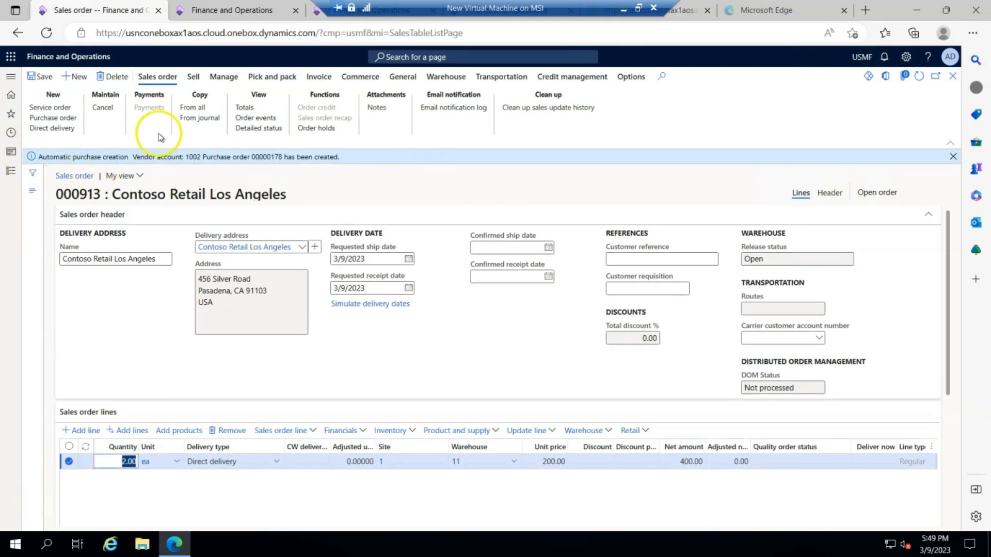
pyautogui.moveTo(161, 157)
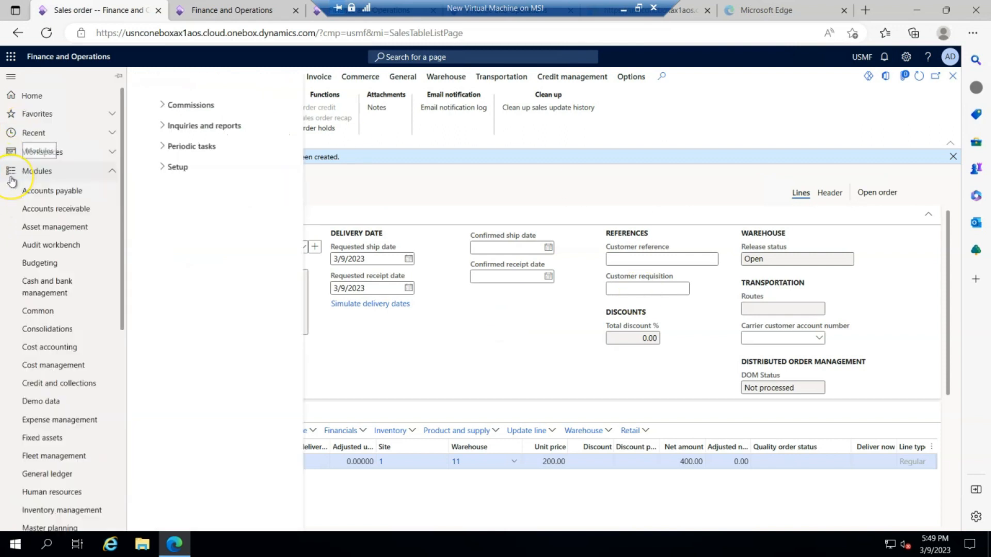
# - Open the Direct delivery workspace under Procurement and sourcing
pyautogui.click(37, 171)
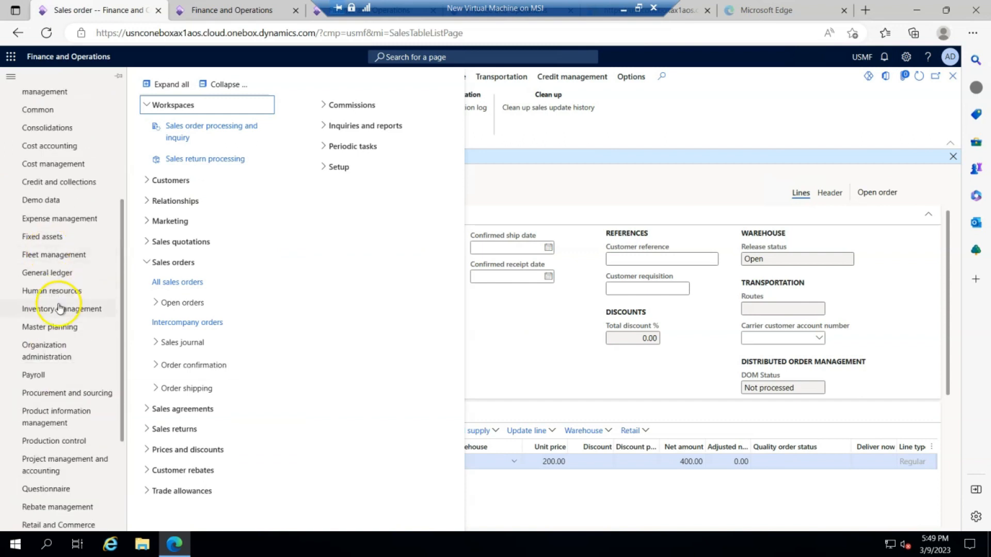
pyautogui.click(52, 326)
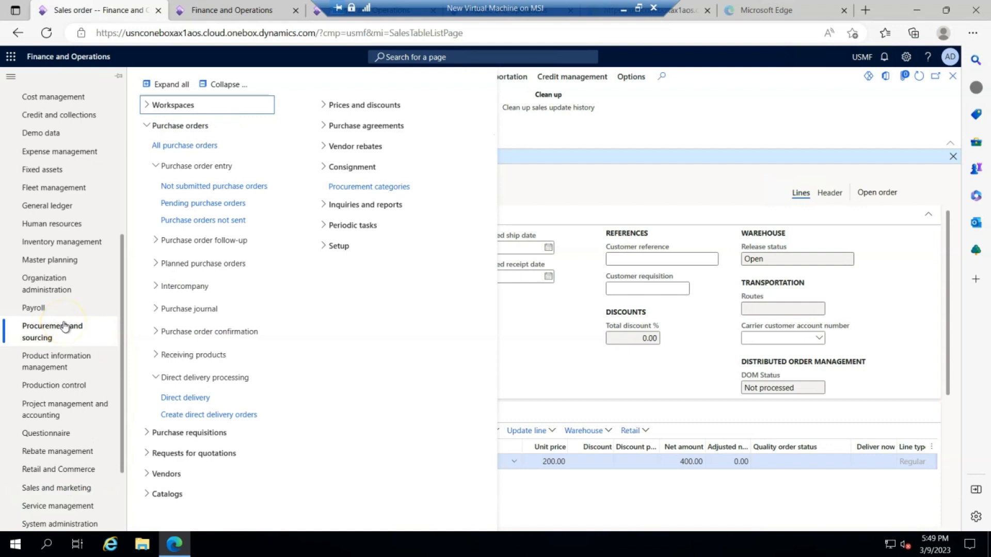
pyautogui.moveTo(189, 133)
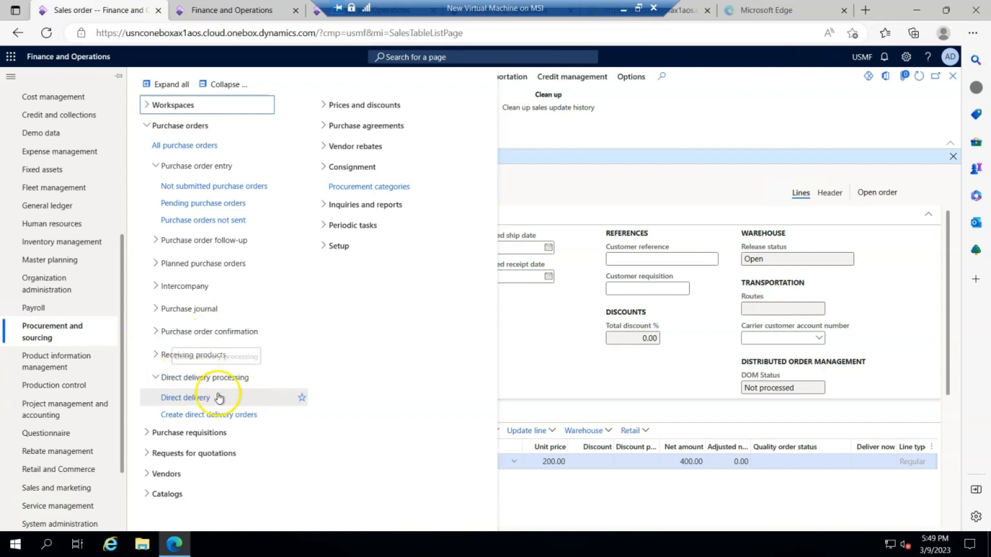
pyautogui.click(185, 397)
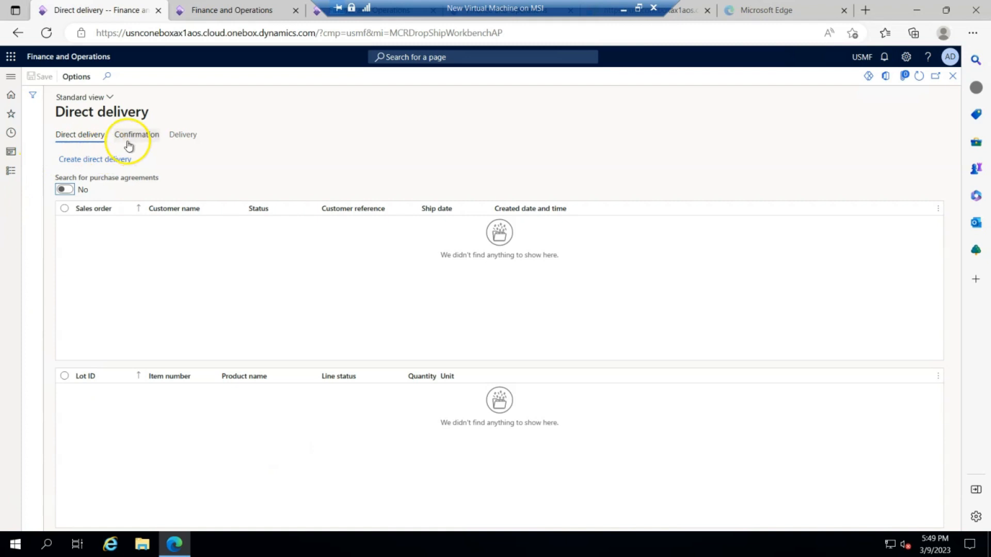
# - Confirm direct-delivery purchase order 00000178 and switch to the Delivery tab
pyautogui.click(135, 134)
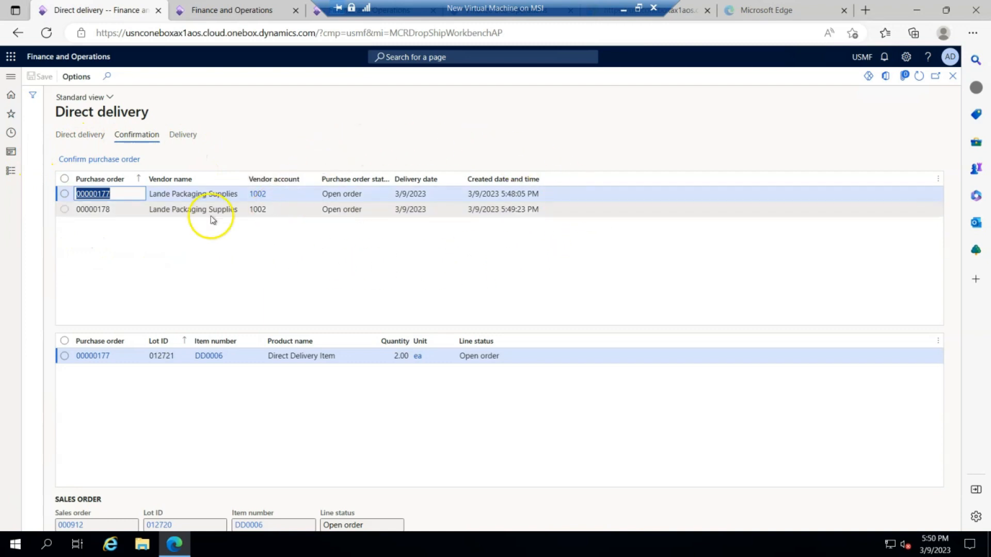
pyautogui.click(93, 209)
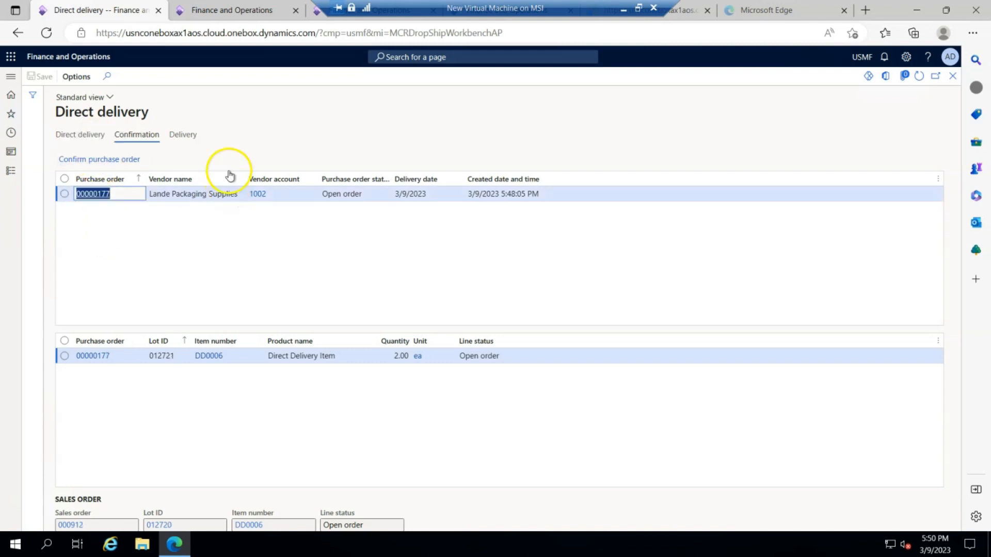
pyautogui.click(183, 134)
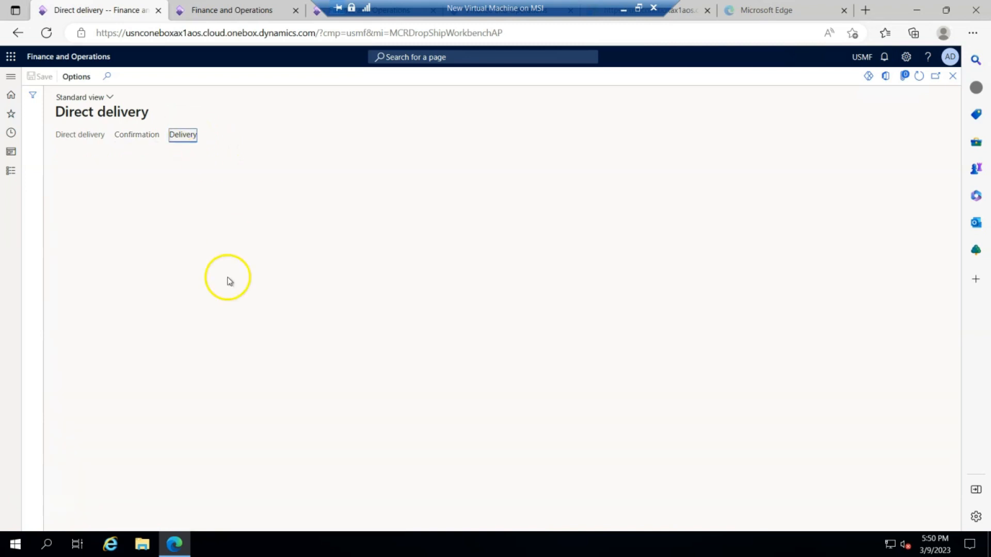
# - Post a full product receipt for purchase order 00000178
pyautogui.click(182, 135)
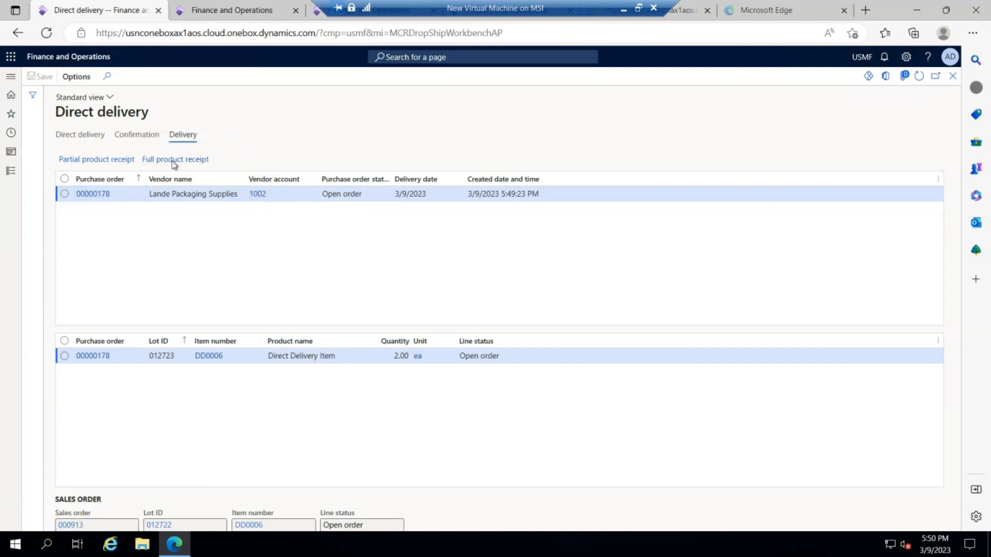
pyautogui.click(175, 158)
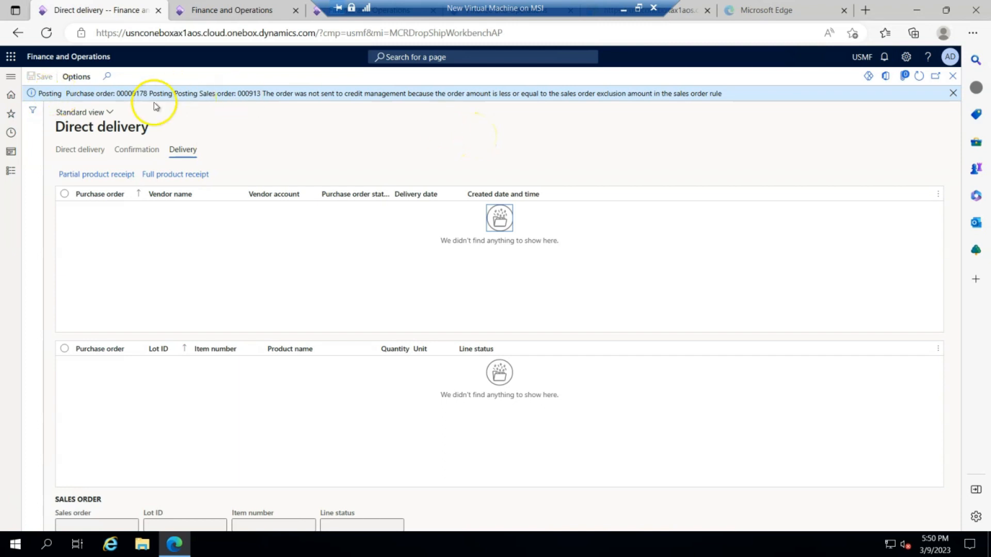
pyautogui.moveTo(791, 113)
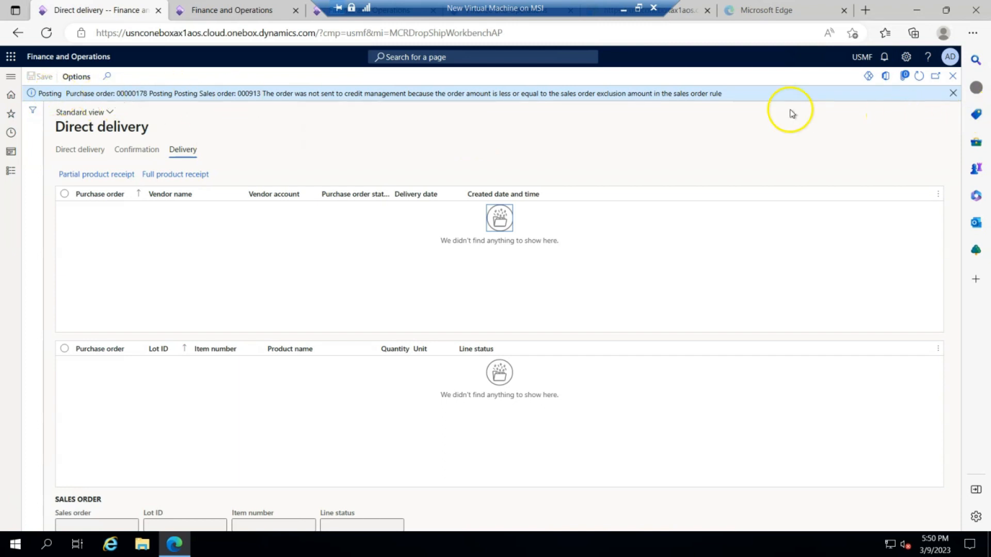
pyautogui.moveTo(337, 311)
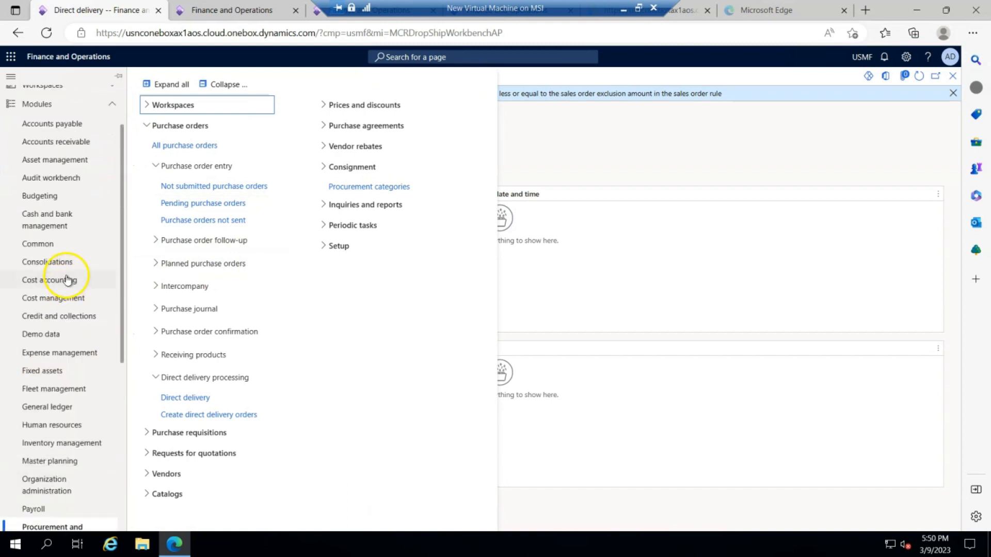
# - Open sales order 000913 from All sales orders to check its Delivered status
pyautogui.scroll(-3)
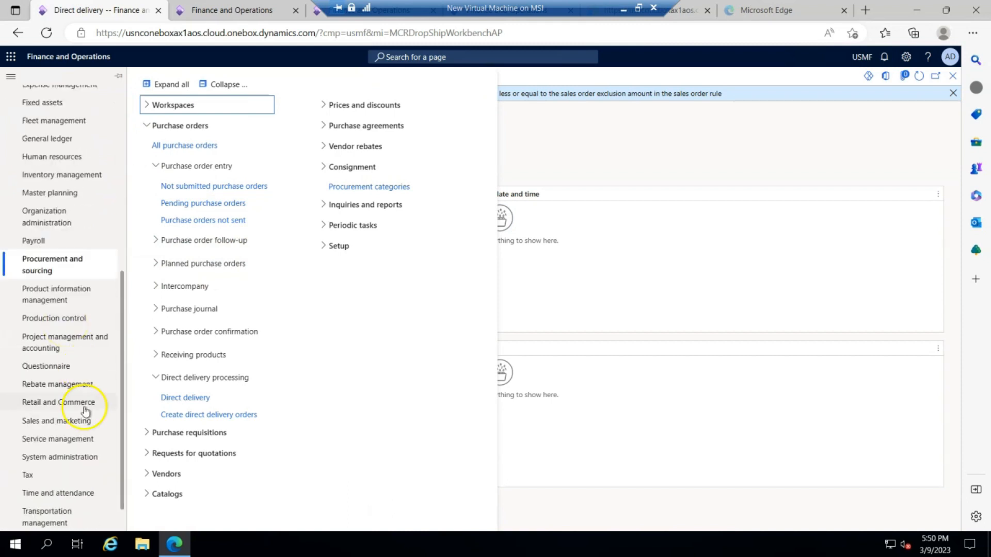
pyautogui.click(57, 408)
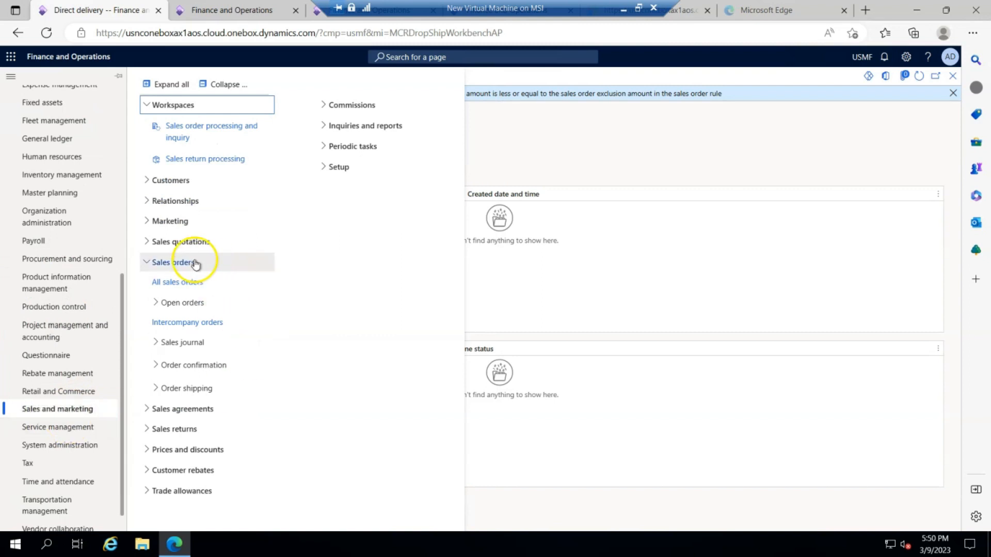
pyautogui.click(178, 282)
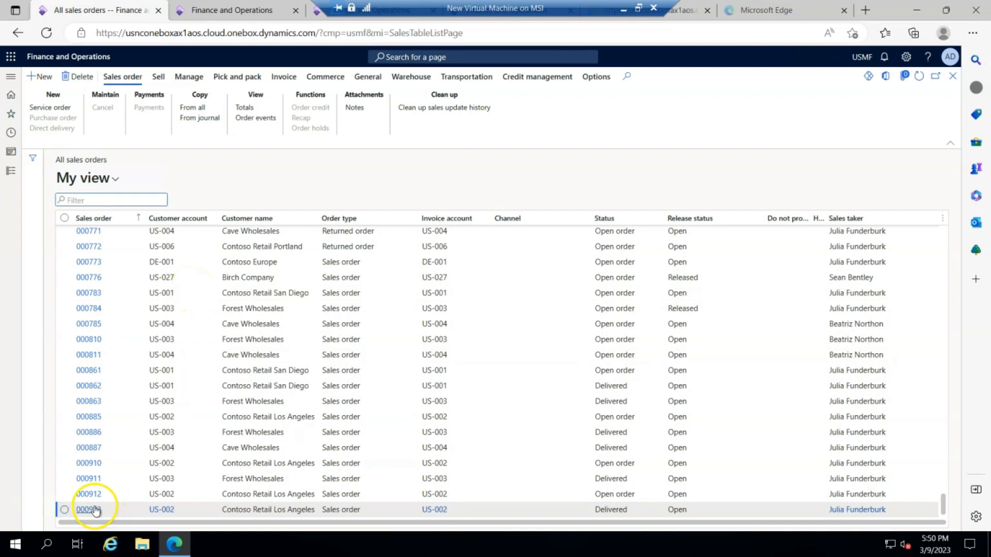
pyautogui.click(89, 509)
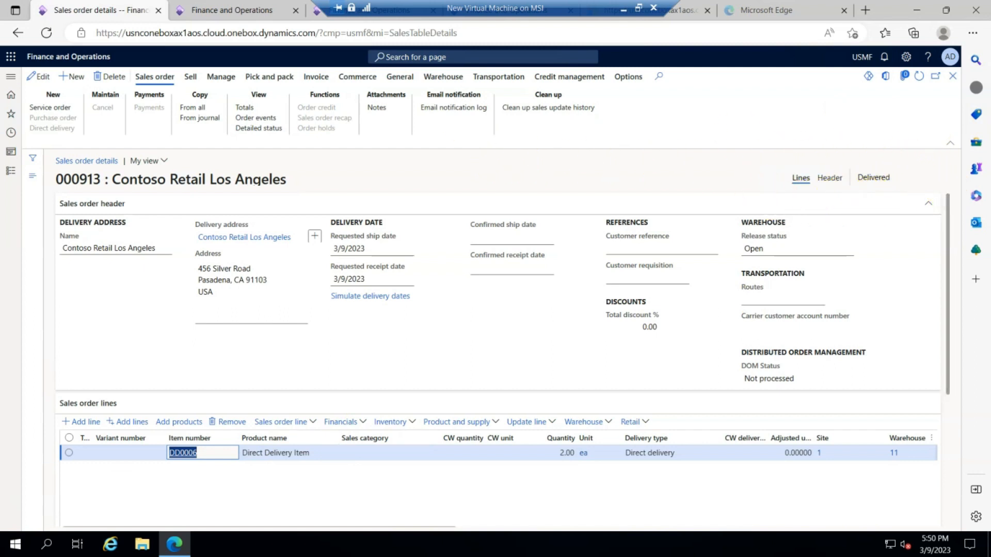
pyautogui.click(10, 76)
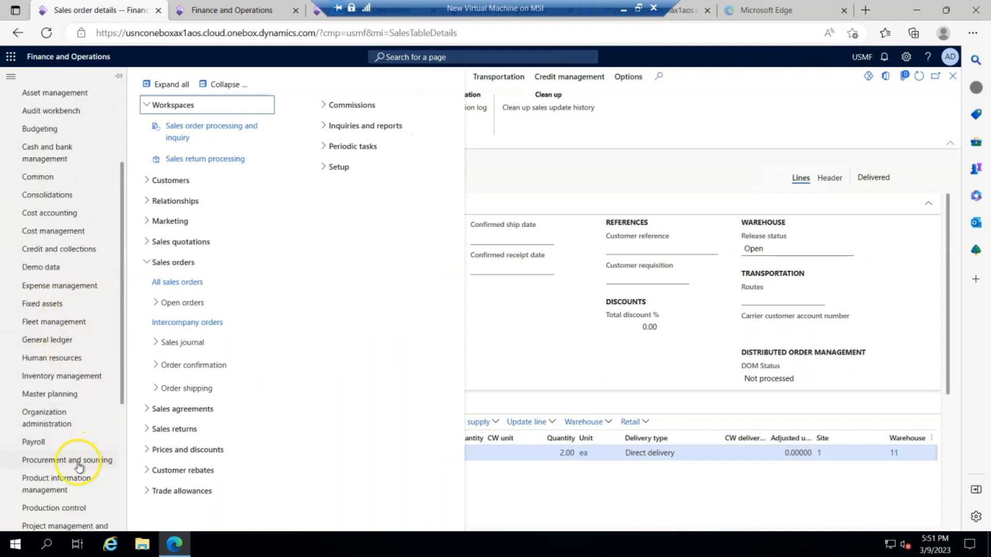
# - Filter All purchase orders by '178' to show PO 00000178 as Received
pyautogui.click(51, 465)
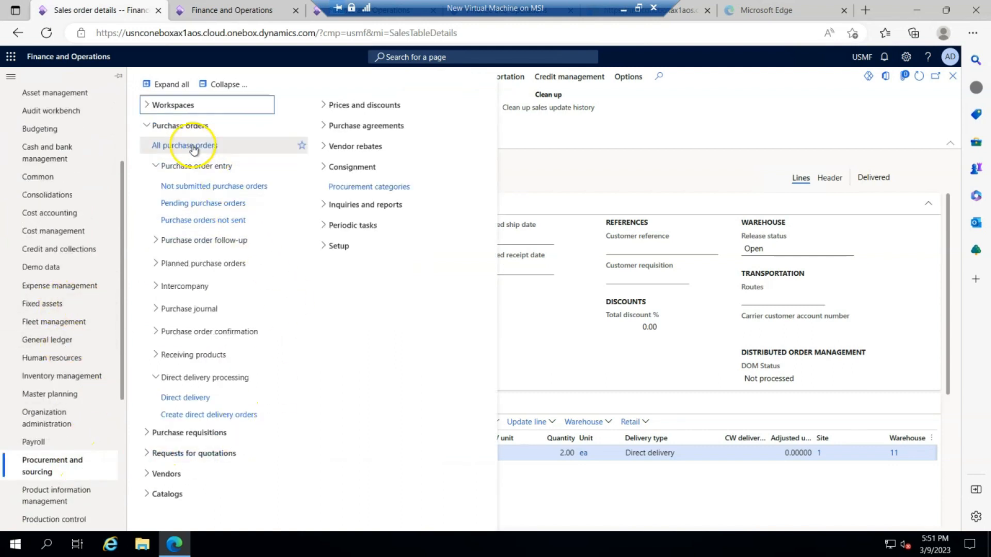
pyautogui.click(185, 145)
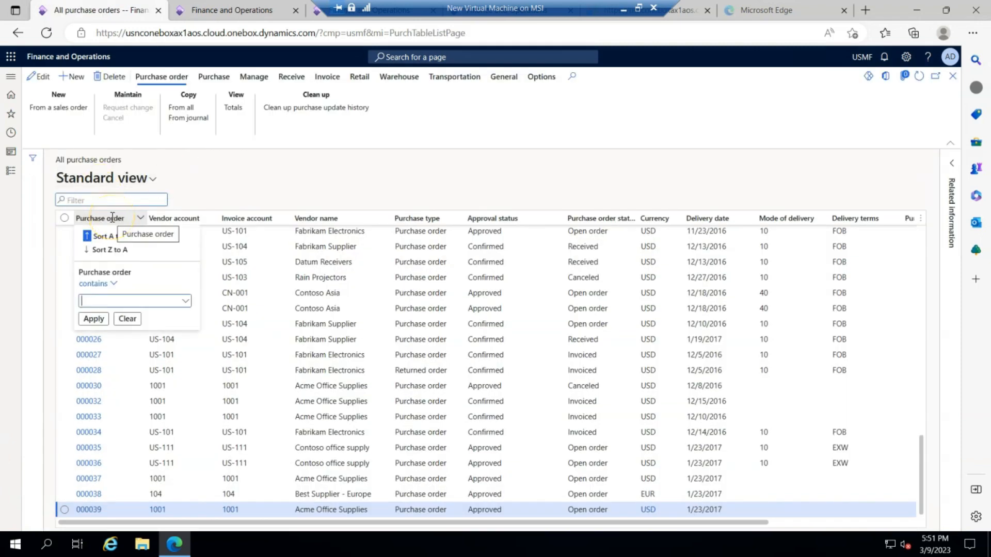
pyautogui.write('178')
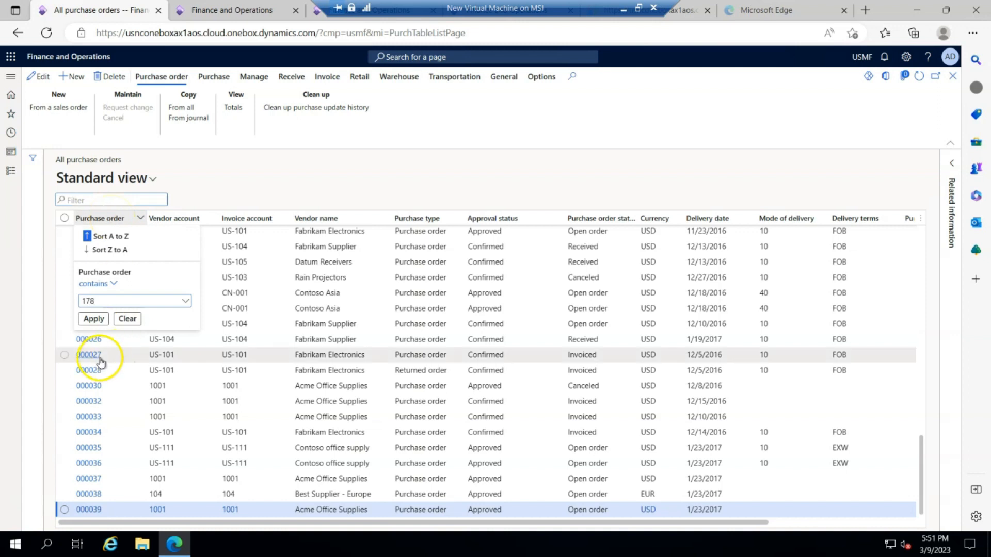
pyautogui.click(92, 318)
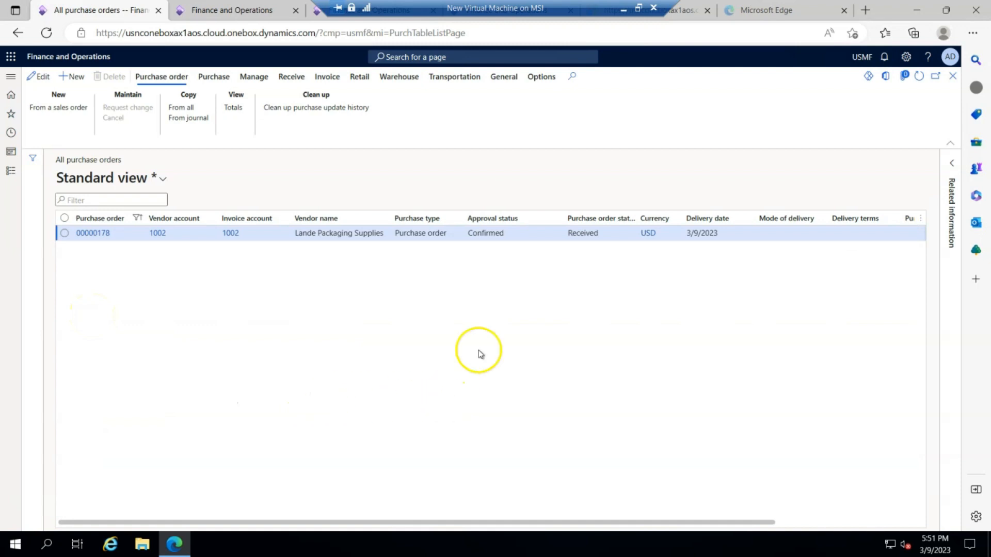
pyautogui.moveTo(618, 250)
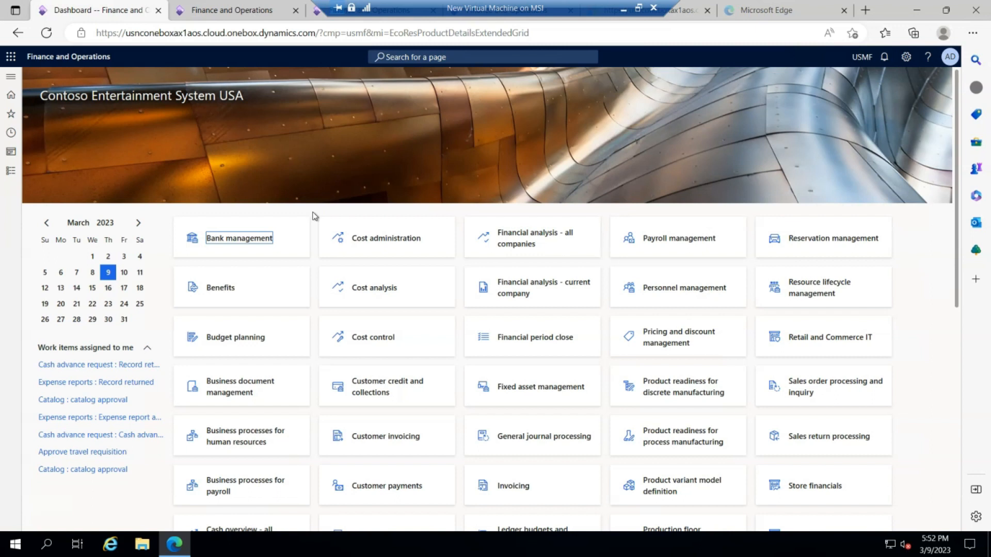
pyautogui.moveTo(937, 239)
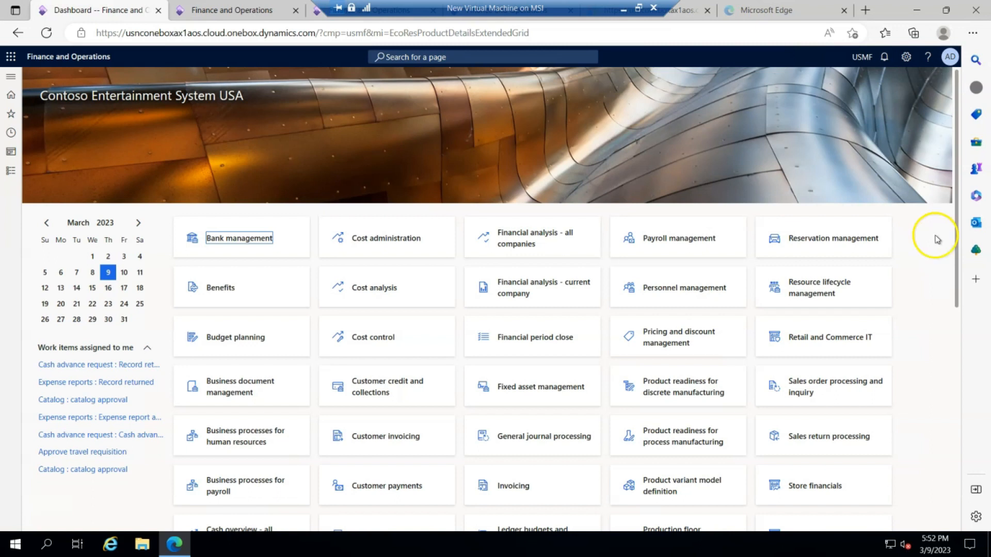
pyautogui.moveTo(10, 170)
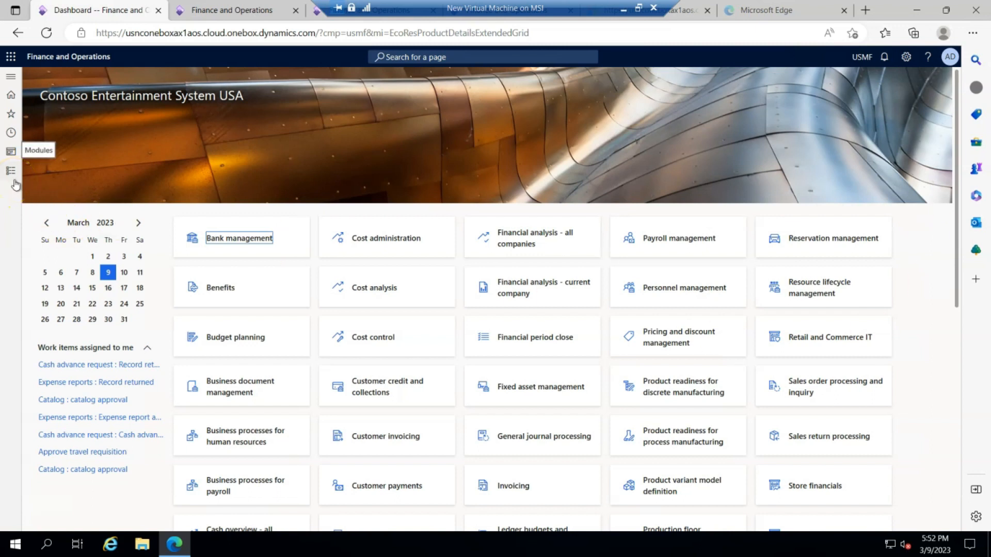
# - Open the Modules pane to reach Inventory management > Inventory transactions
pyautogui.click(10, 171)
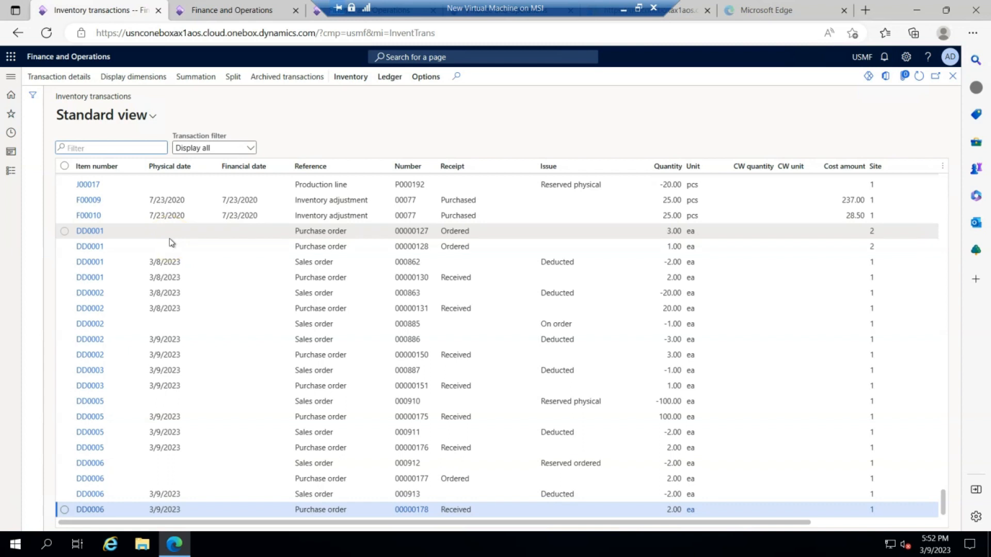
# - Filter inventory transactions to item numbers containing 'DD' and review DD0006 entries for 00000178 and 000913
pyautogui.click(104, 166)
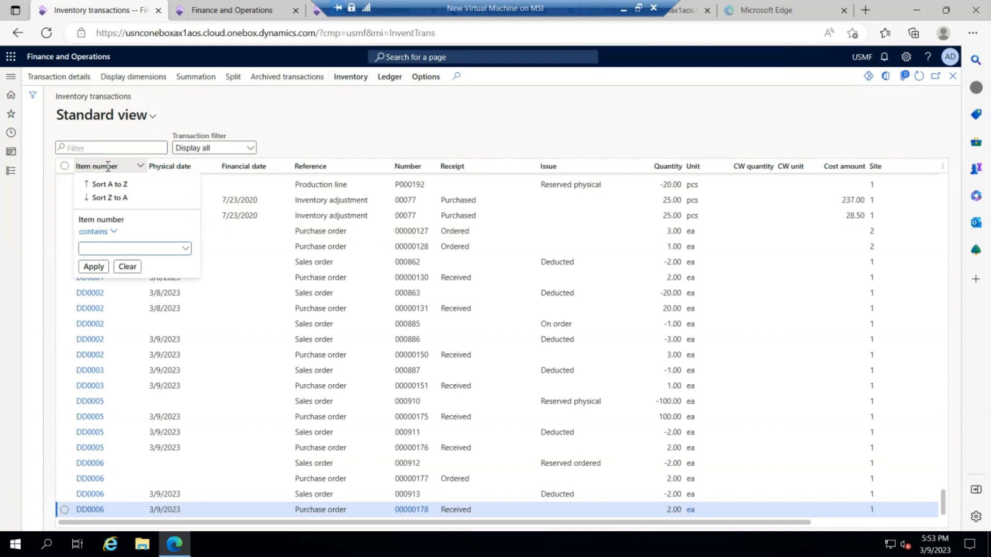
pyautogui.write('DD')
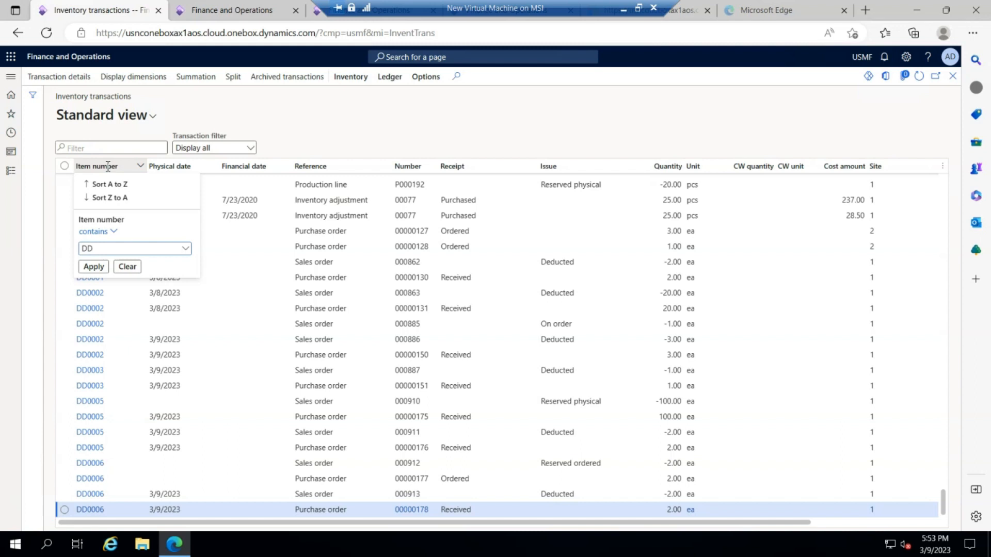
pyautogui.click(93, 266)
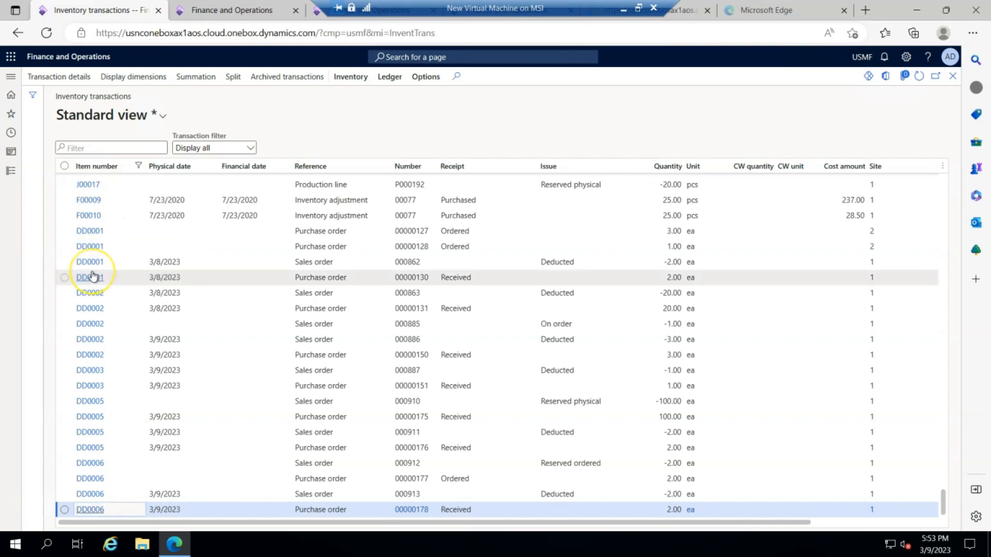
pyautogui.scroll(-3)
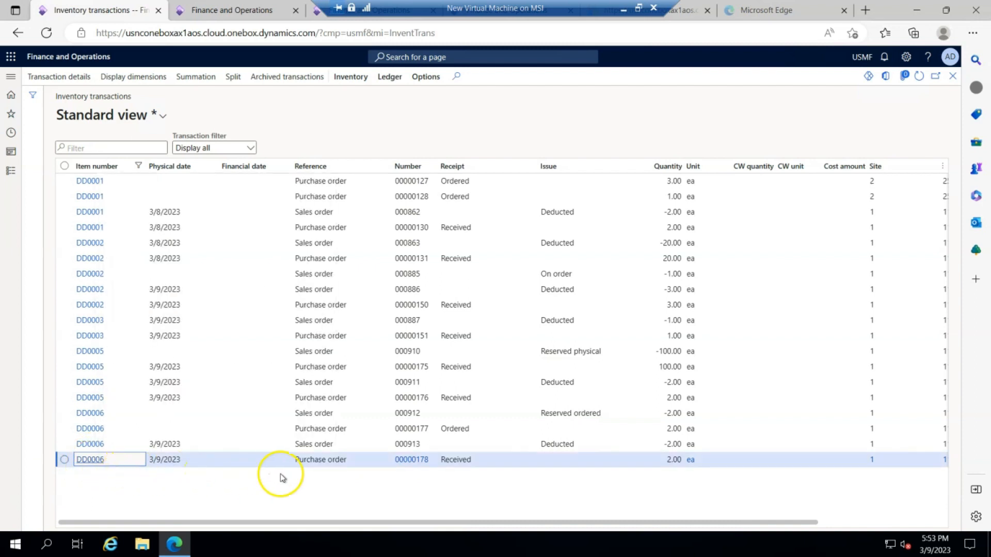
pyautogui.moveTo(708, 490)
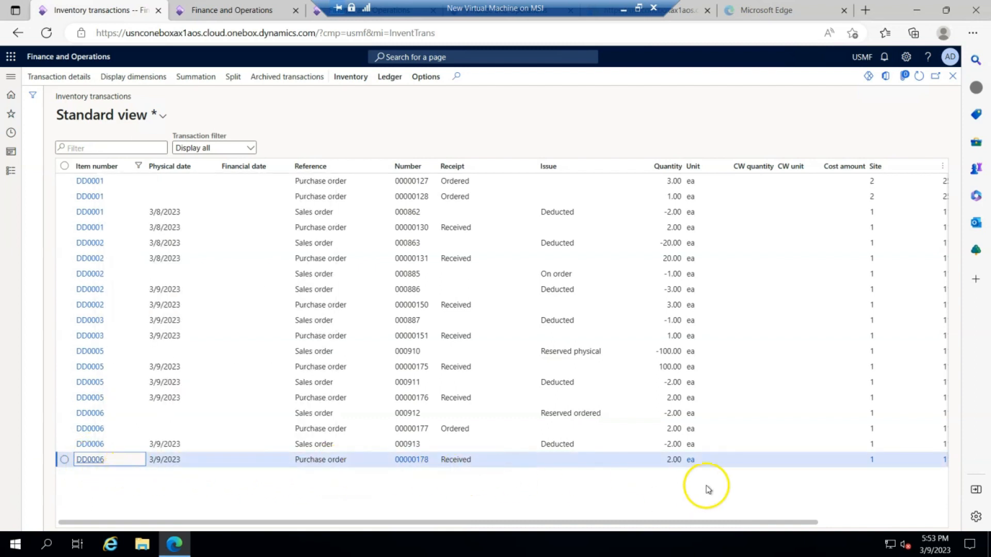